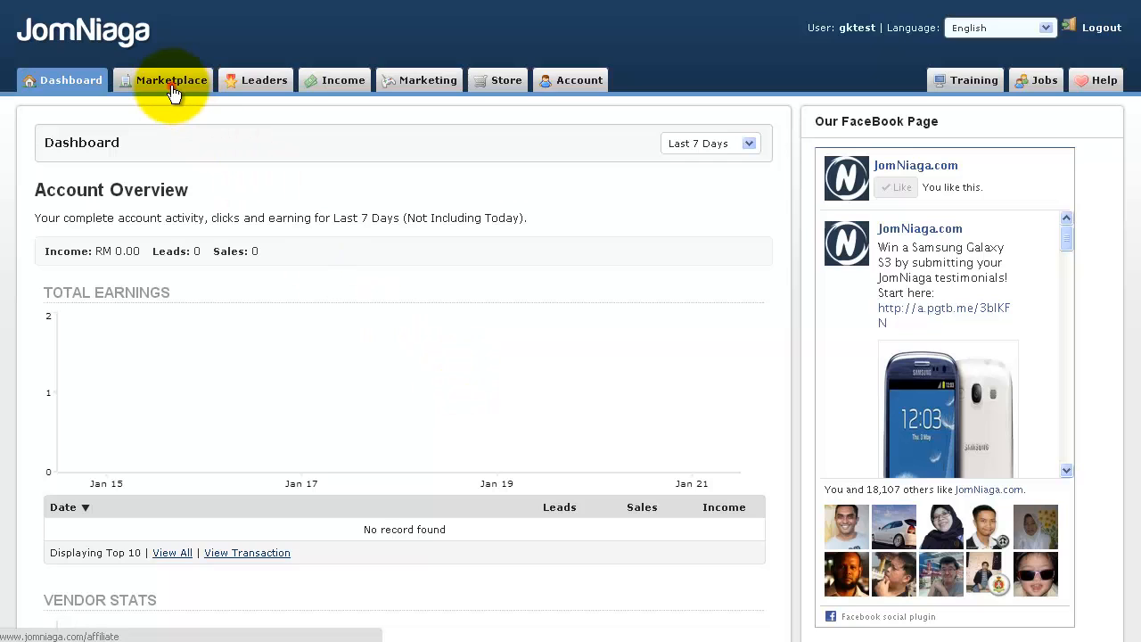
- Browse the Marketplace and view vendor details for 'Make RM1,000 Every Month Working from Home', trying its promotion link
left_click(171, 78)
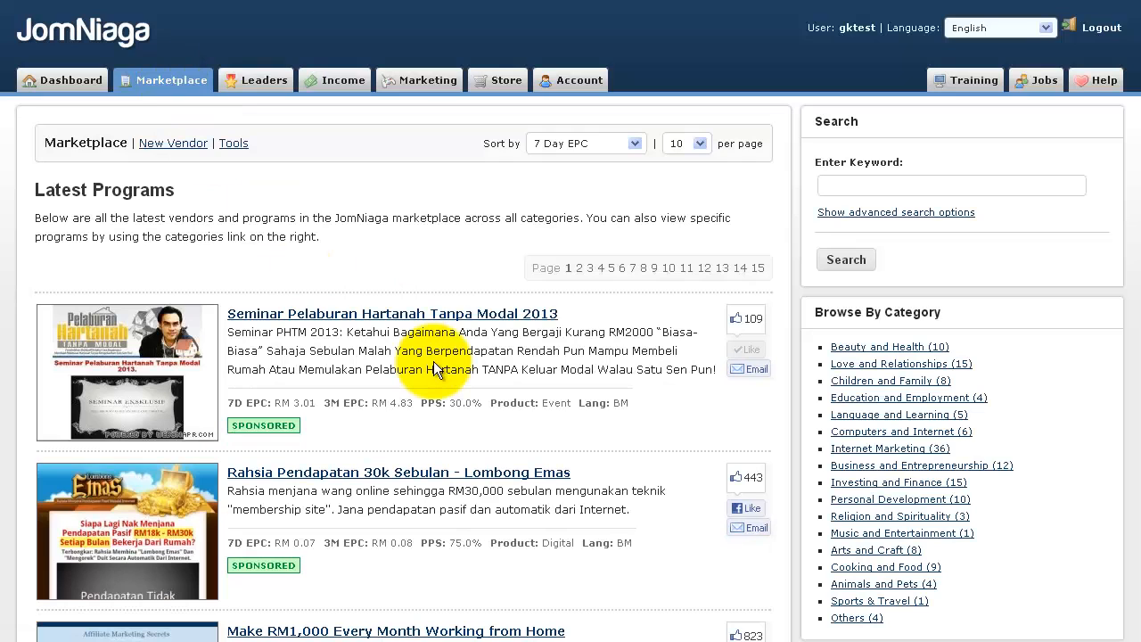
scroll("down", 3)
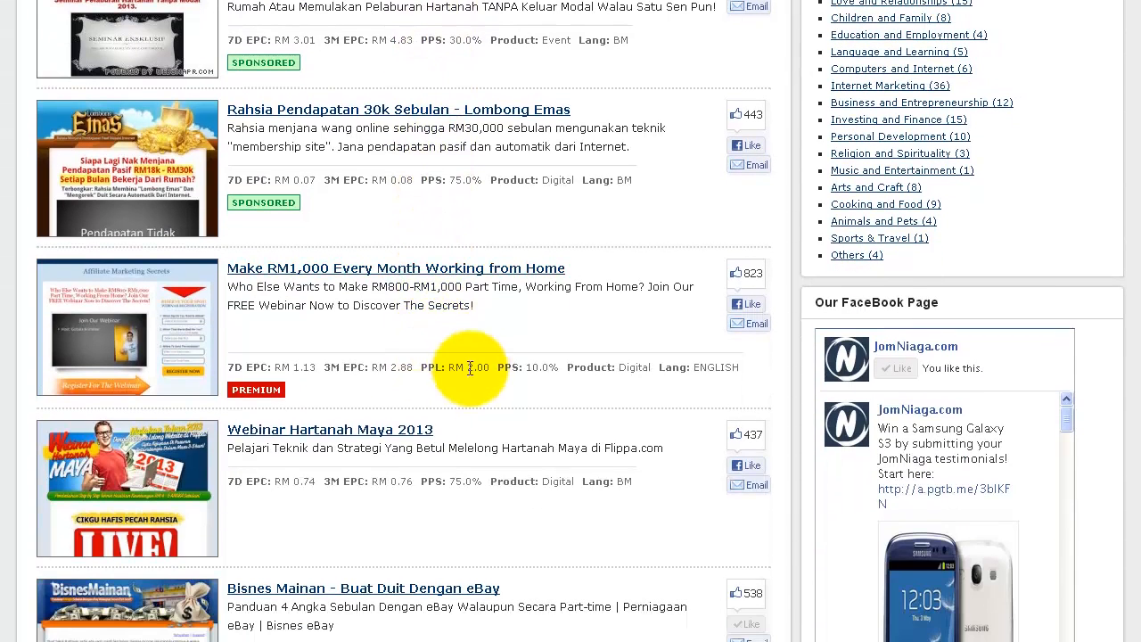
mouse_move(367, 282)
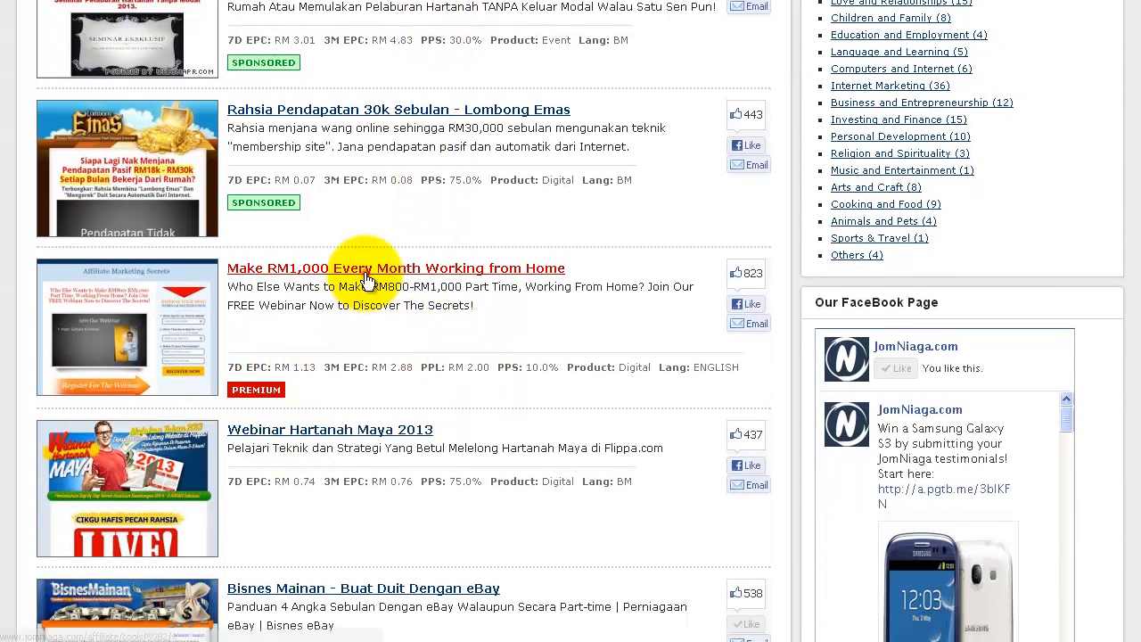
left_click(396, 267)
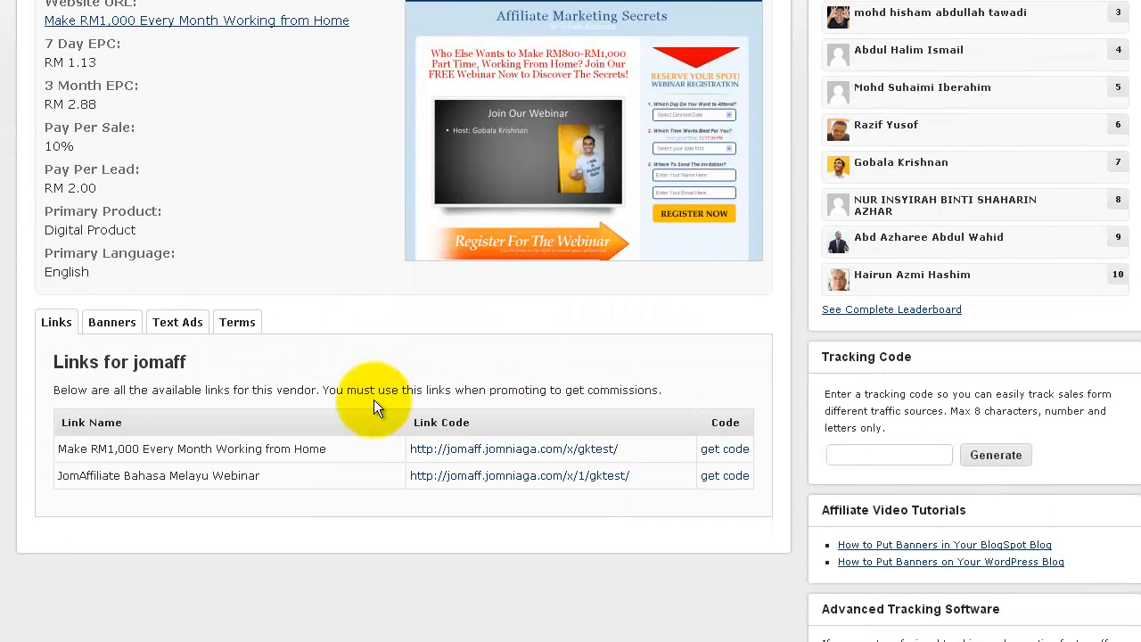
right_click(513, 450)
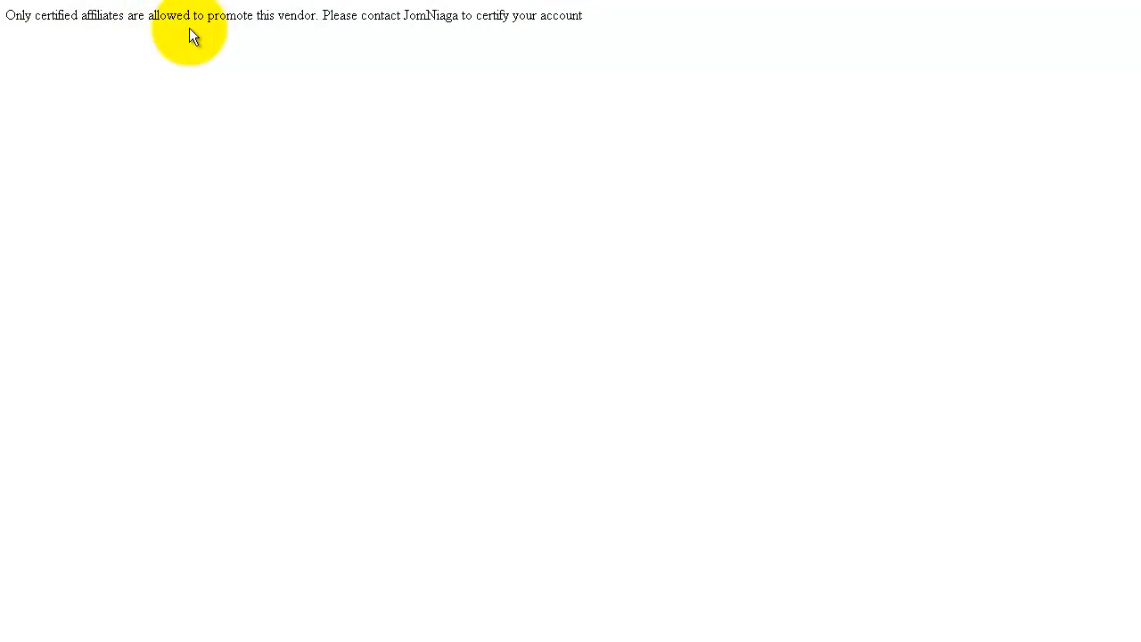
mouse_move(378, 46)
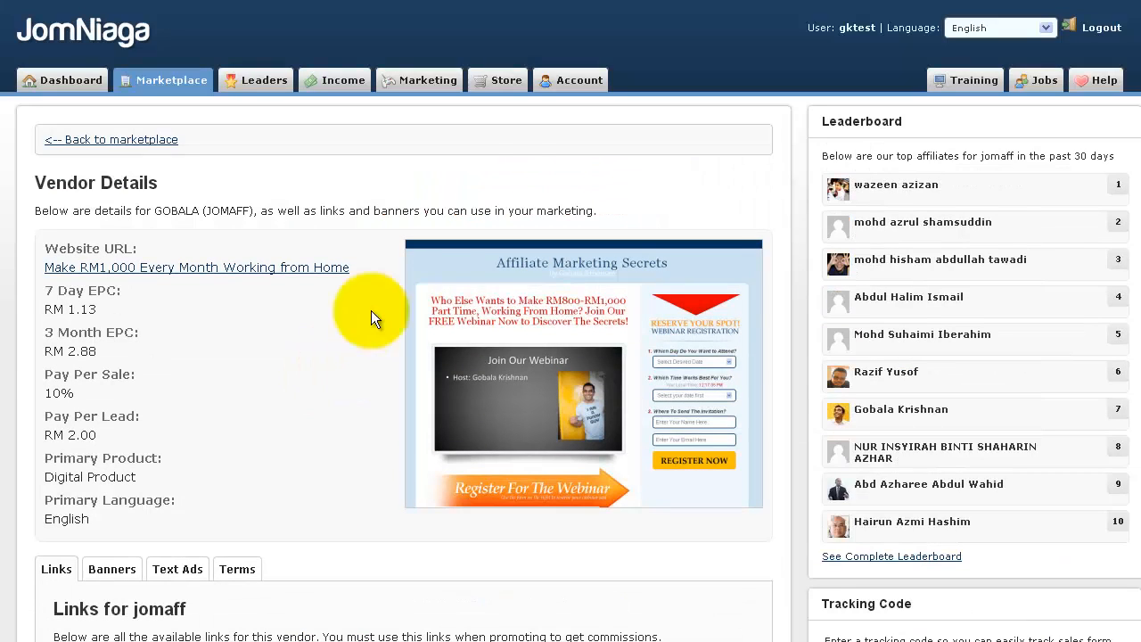
- Go to Account settings and show the My Certification page with the Personal Certification form
left_click(578, 81)
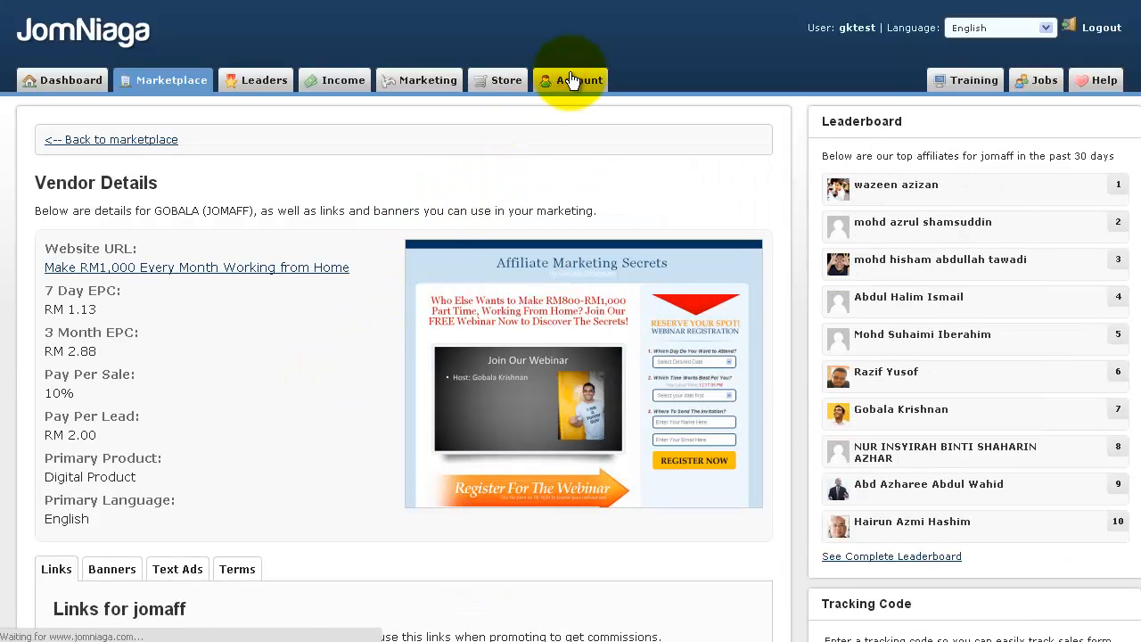
left_click(578, 79)
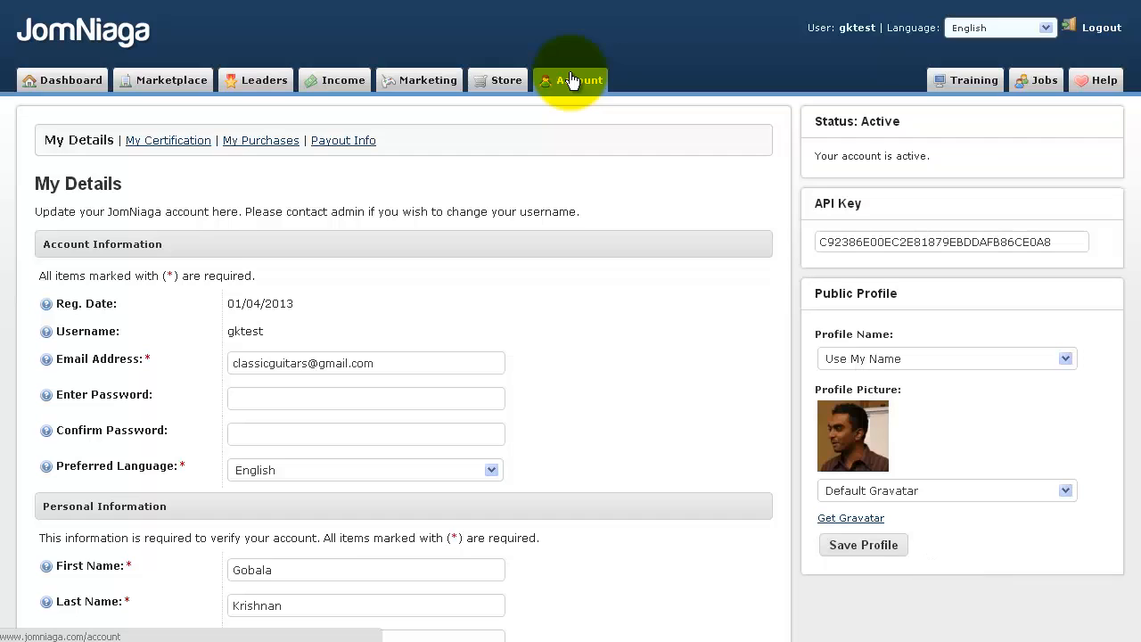
left_click(570, 78)
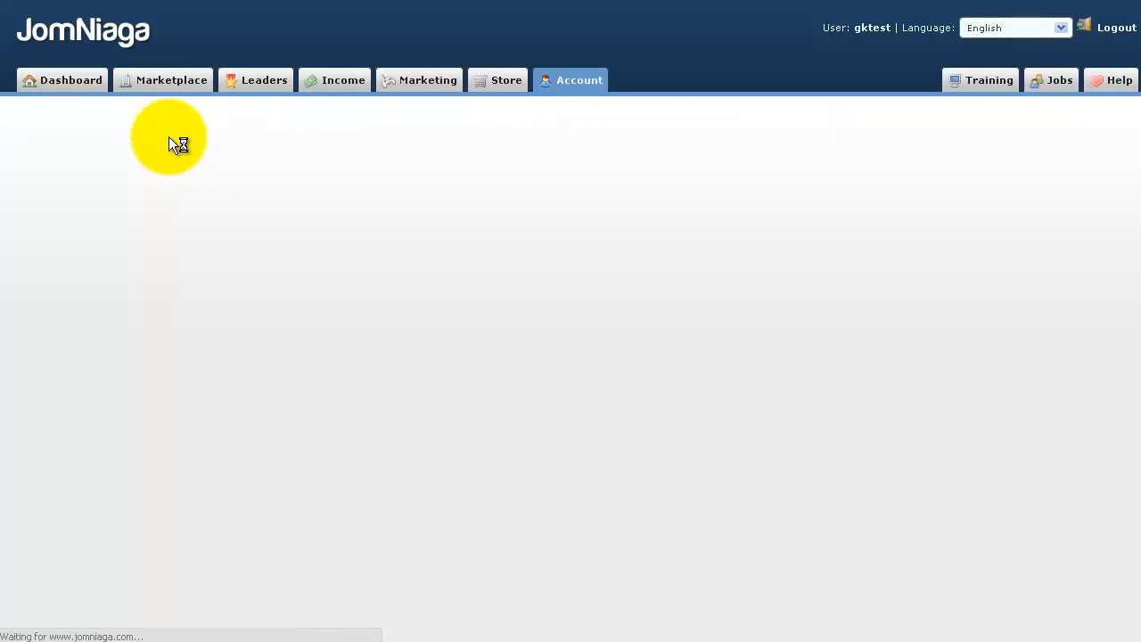
left_click(166, 139)
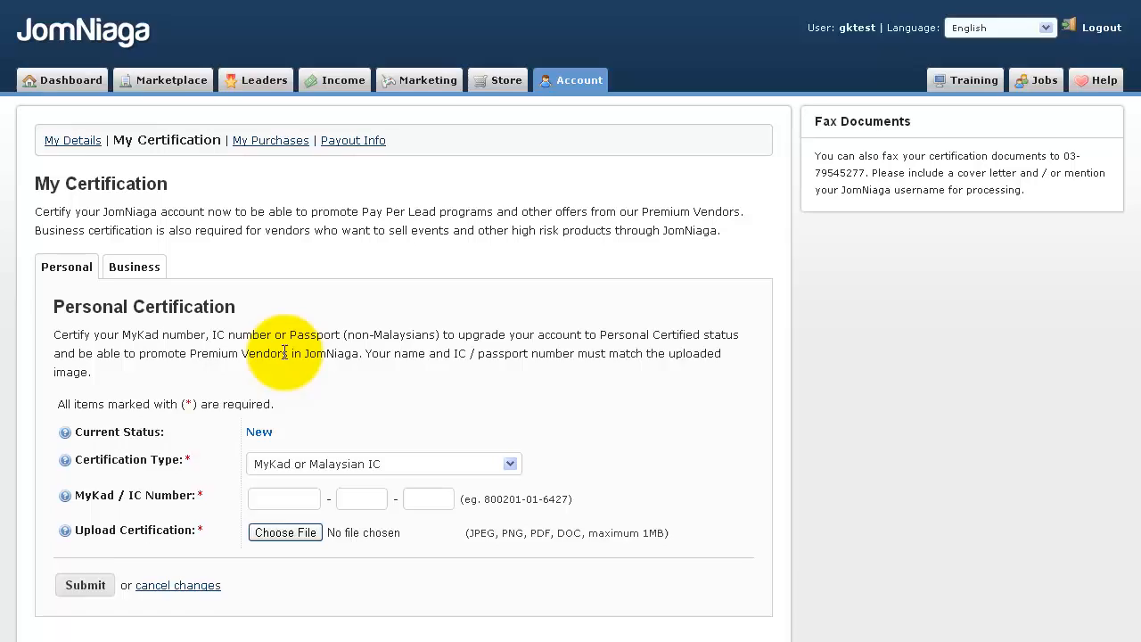
- Review the certification types and keep 'MyKad or Malaysian IC' selected
scroll("down", 3)
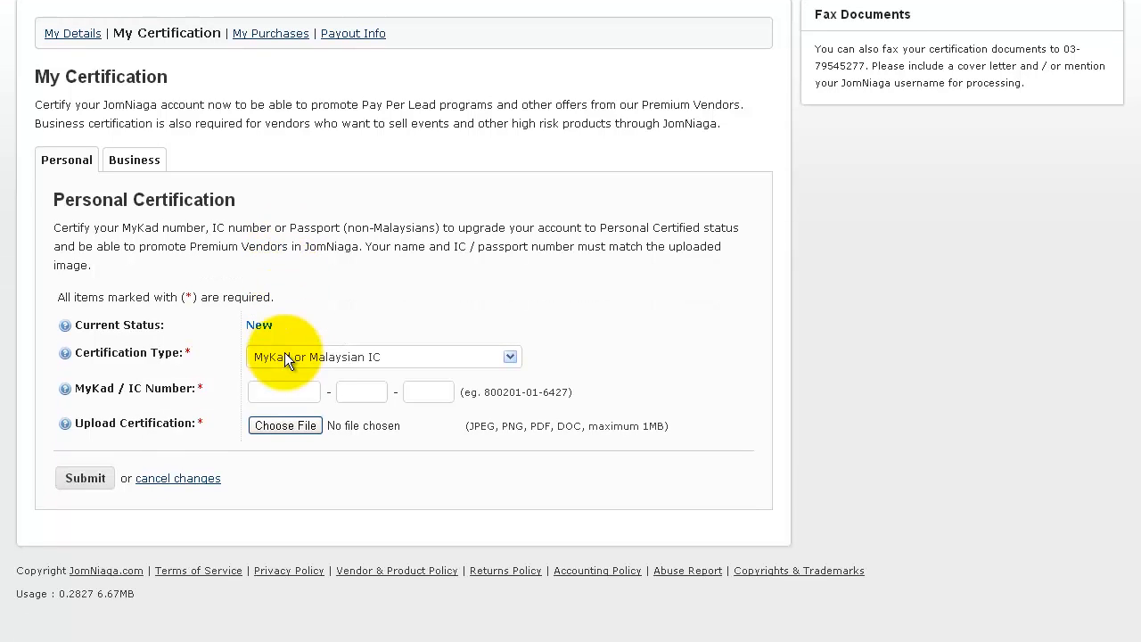
left_click(384, 357)
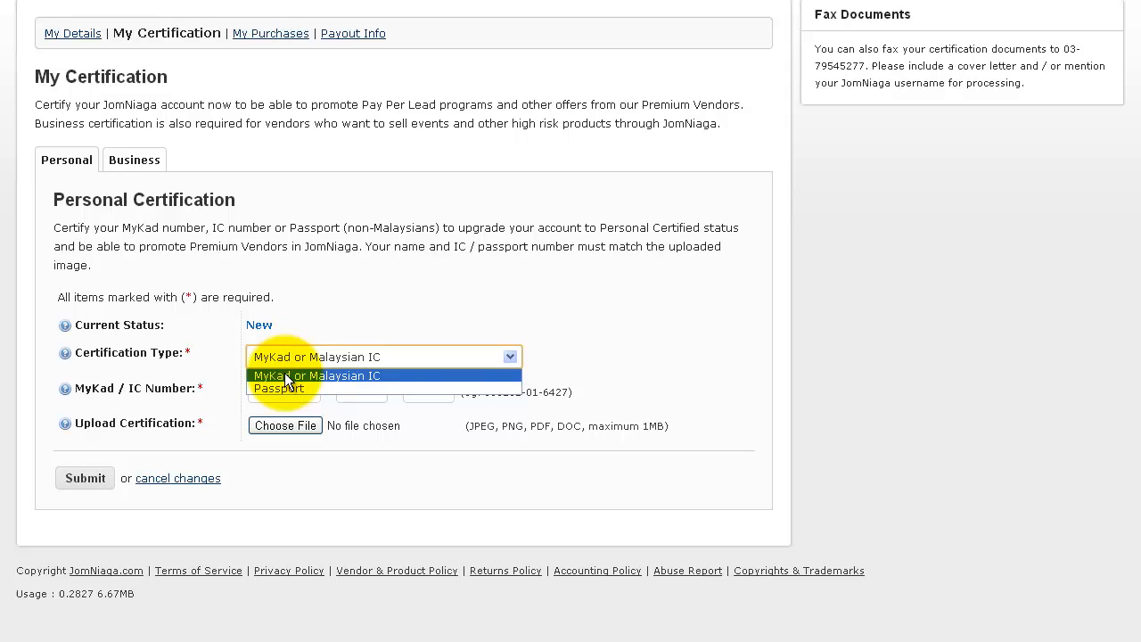
left_click(278, 389)
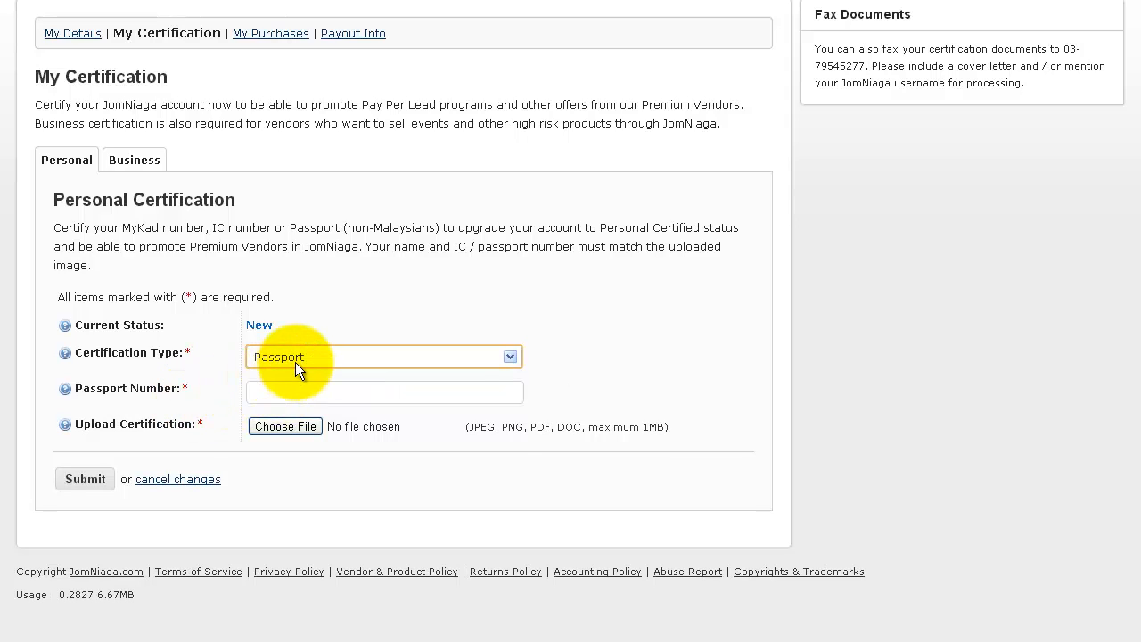
left_click(384, 356)
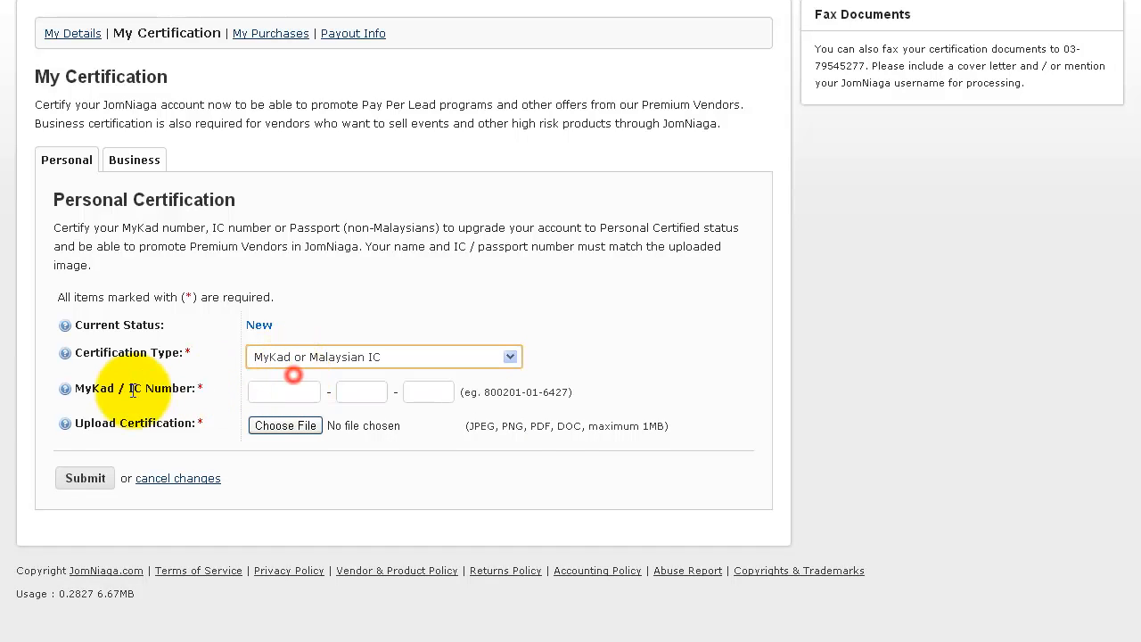
left_click(284, 392)
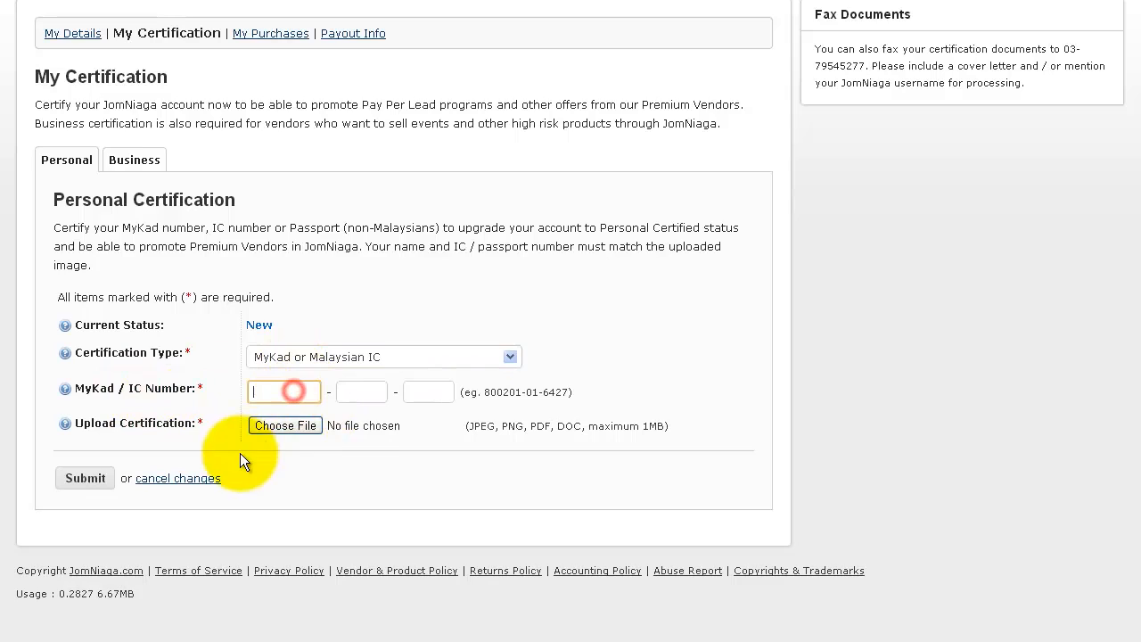
type("8002")
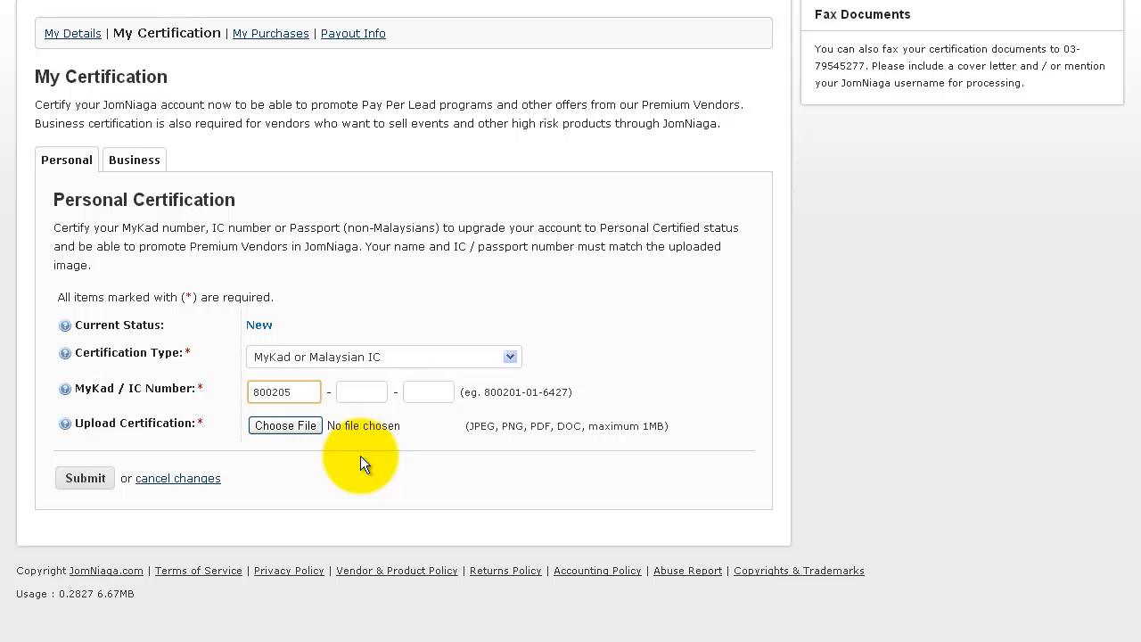
type("05")
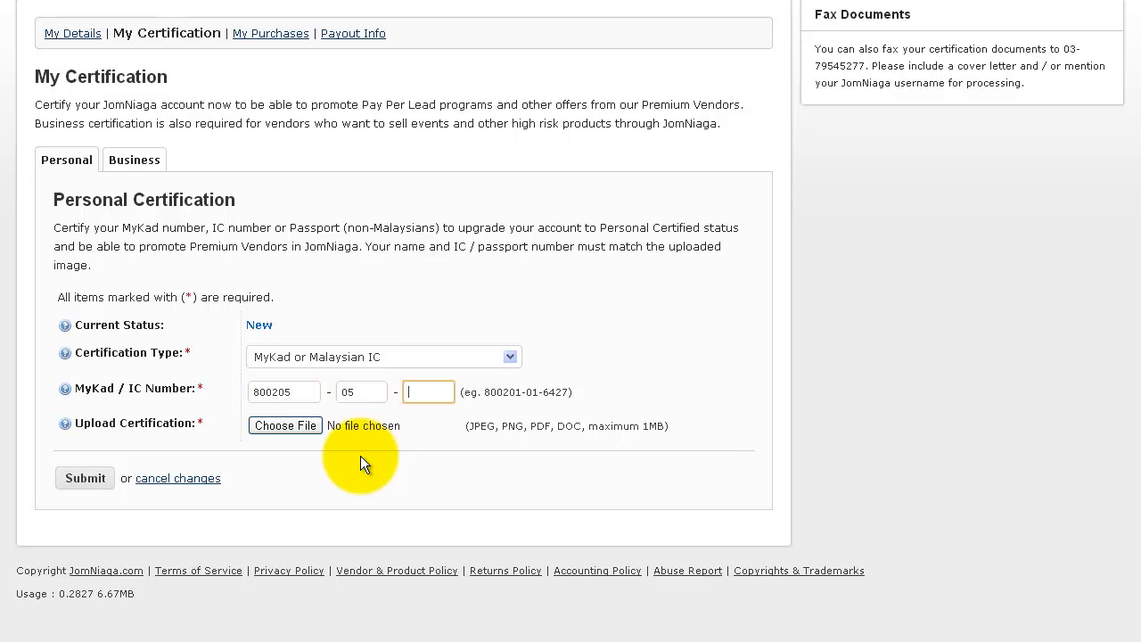
type("6666")
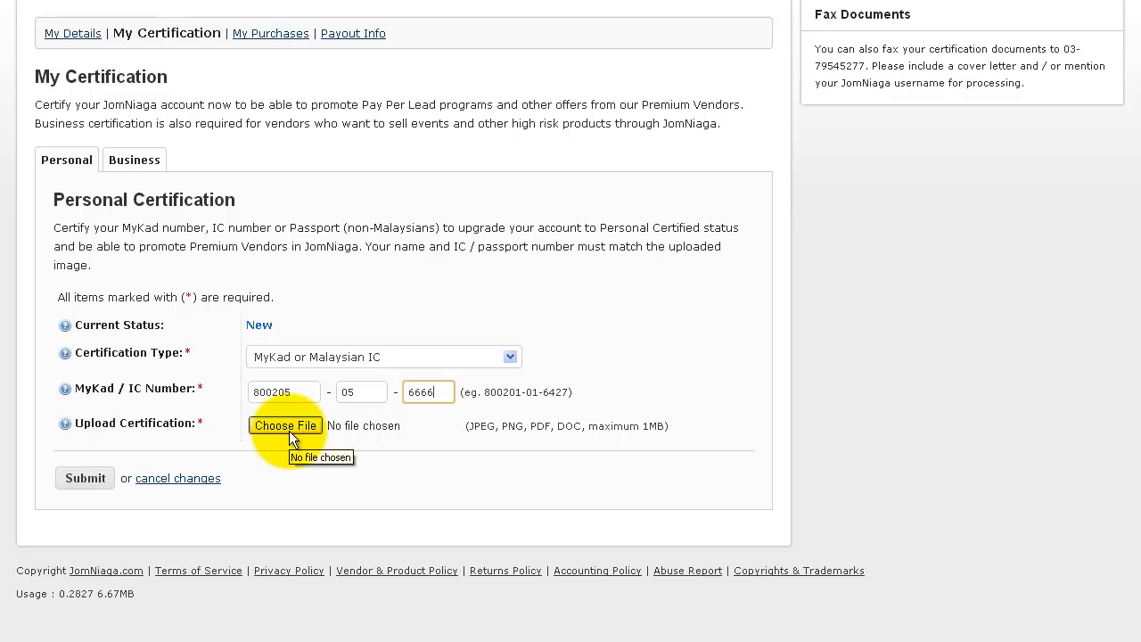
mouse_move(481, 424)
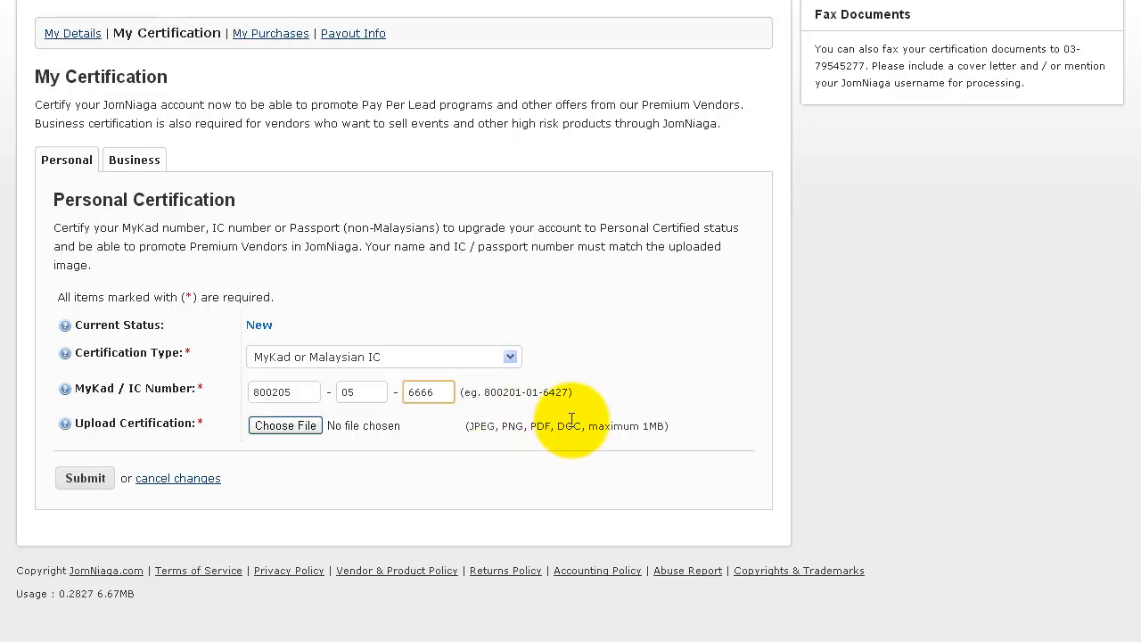
mouse_move(656, 437)
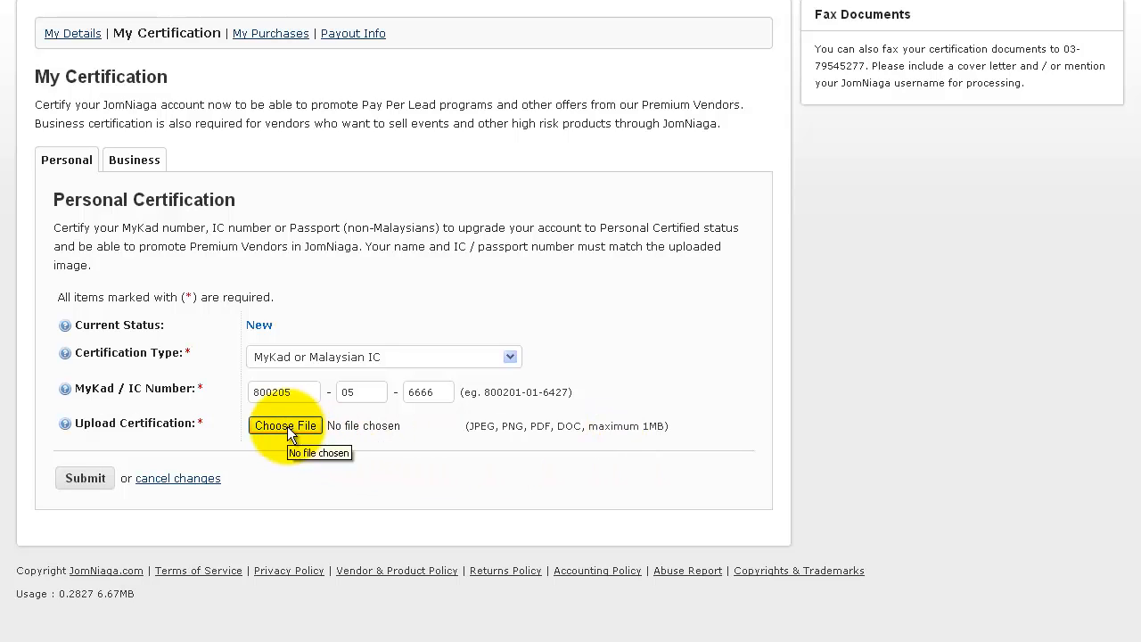
- Attach MyCard-Front.jpg from Verification Docs as the certification scan and submit the form
left_click(285, 424)
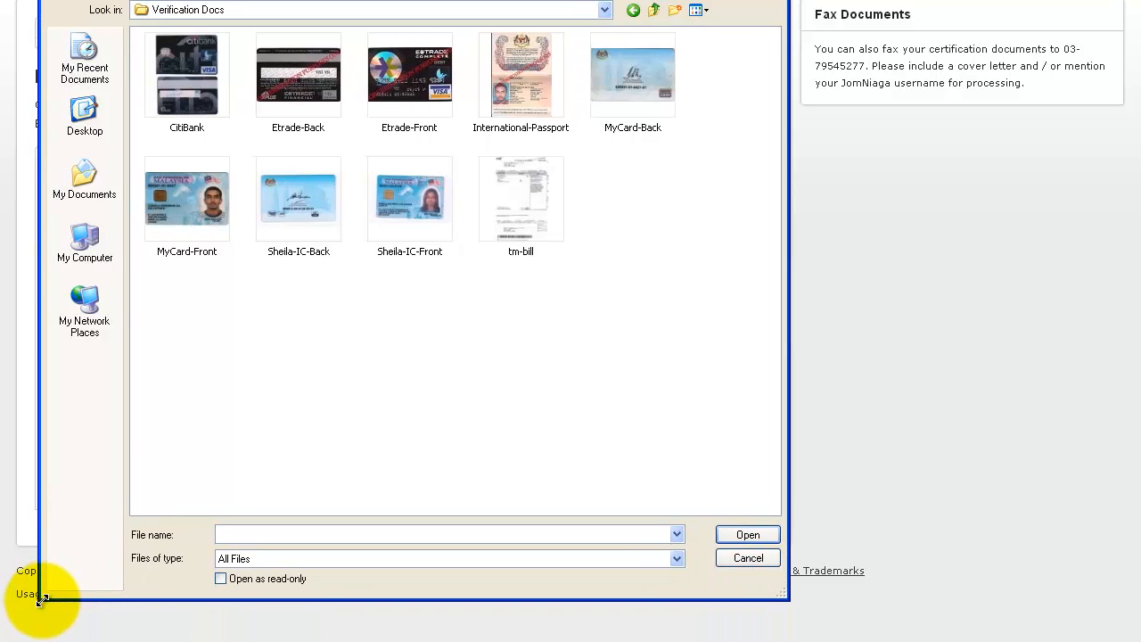
mouse_move(588, 152)
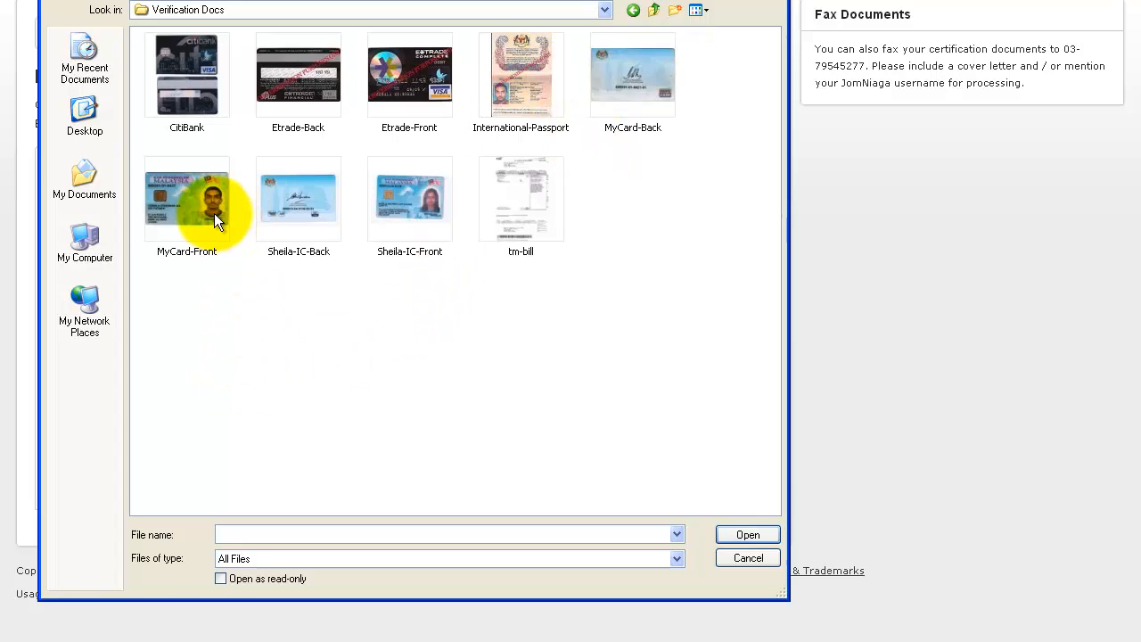
double_click(186, 198)
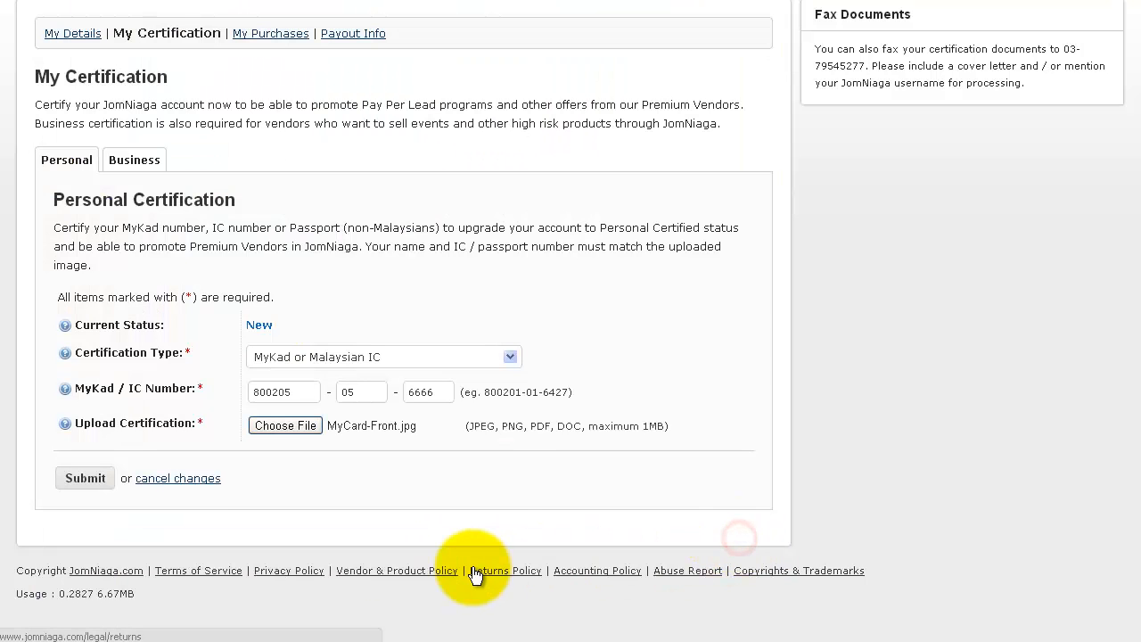
left_click(86, 478)
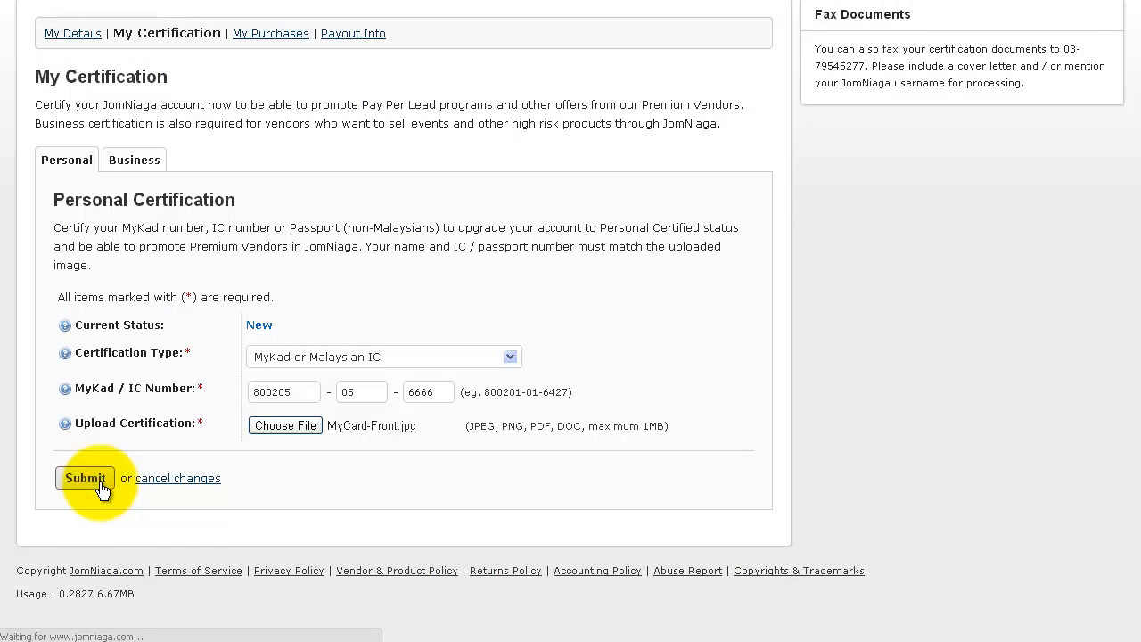
- Confirm the certification updated successfully and its status now shows Pending
left_click(84, 478)
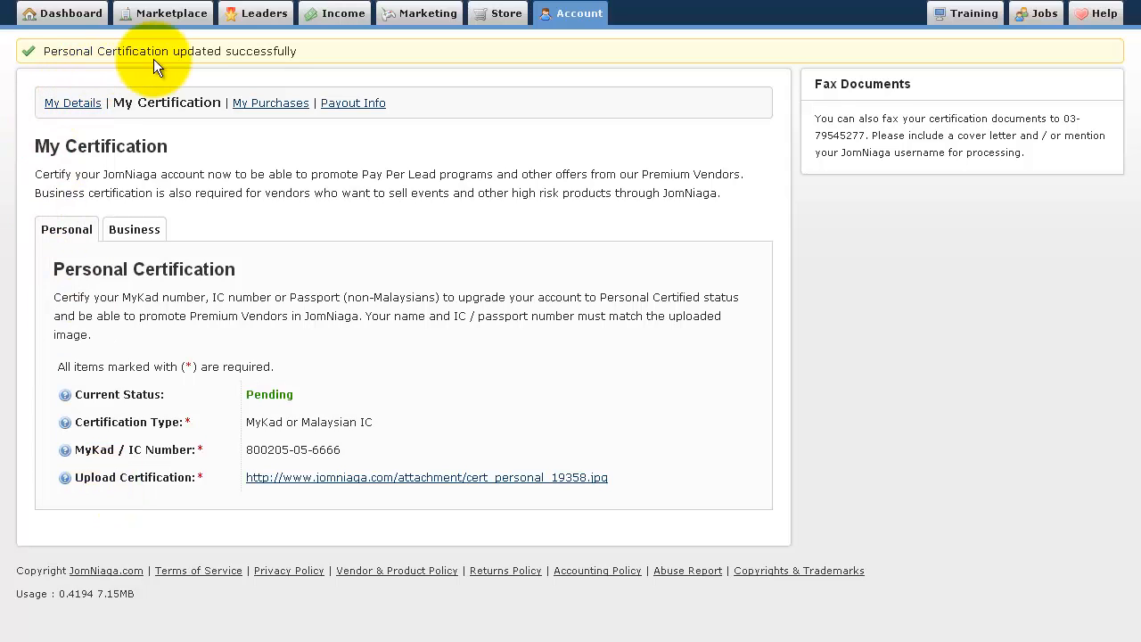
mouse_move(228, 228)
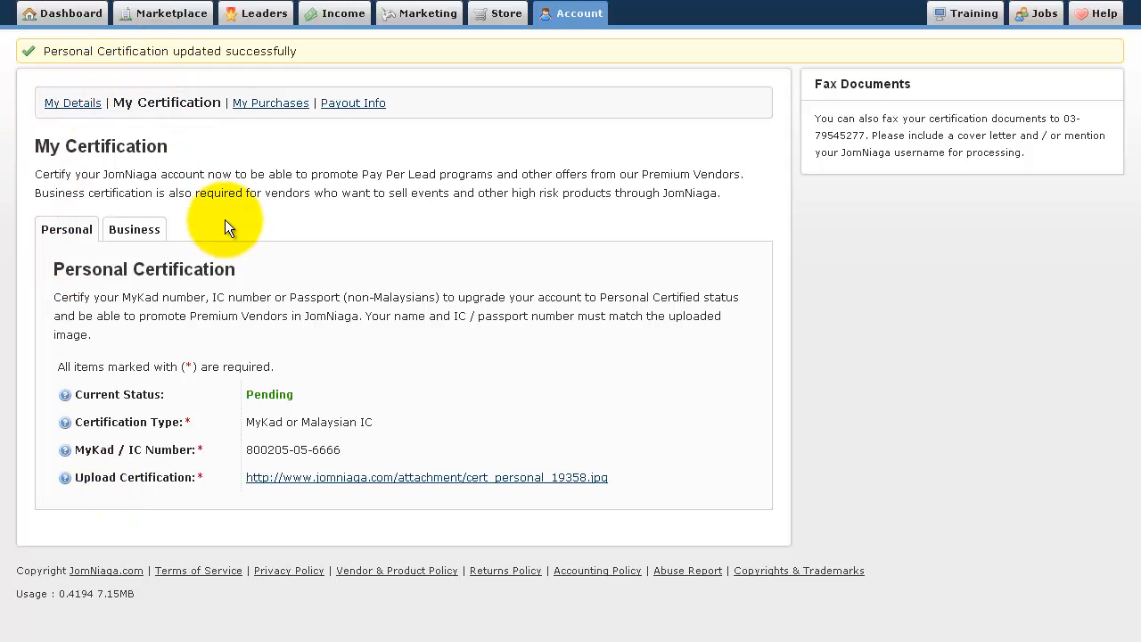
mouse_move(338, 478)
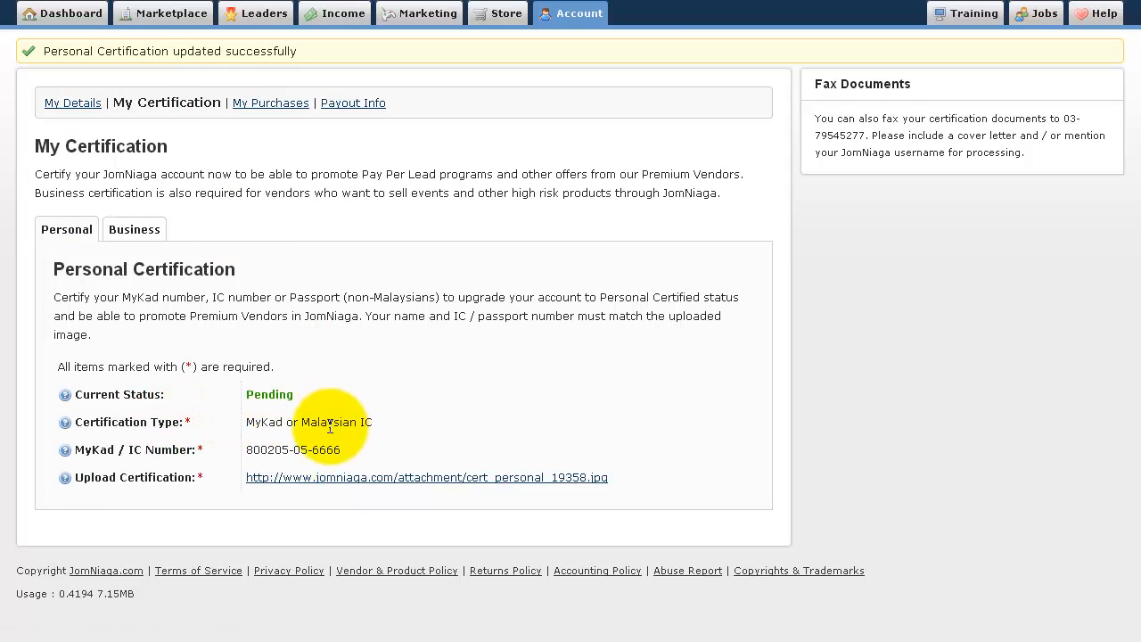
mouse_move(314, 478)
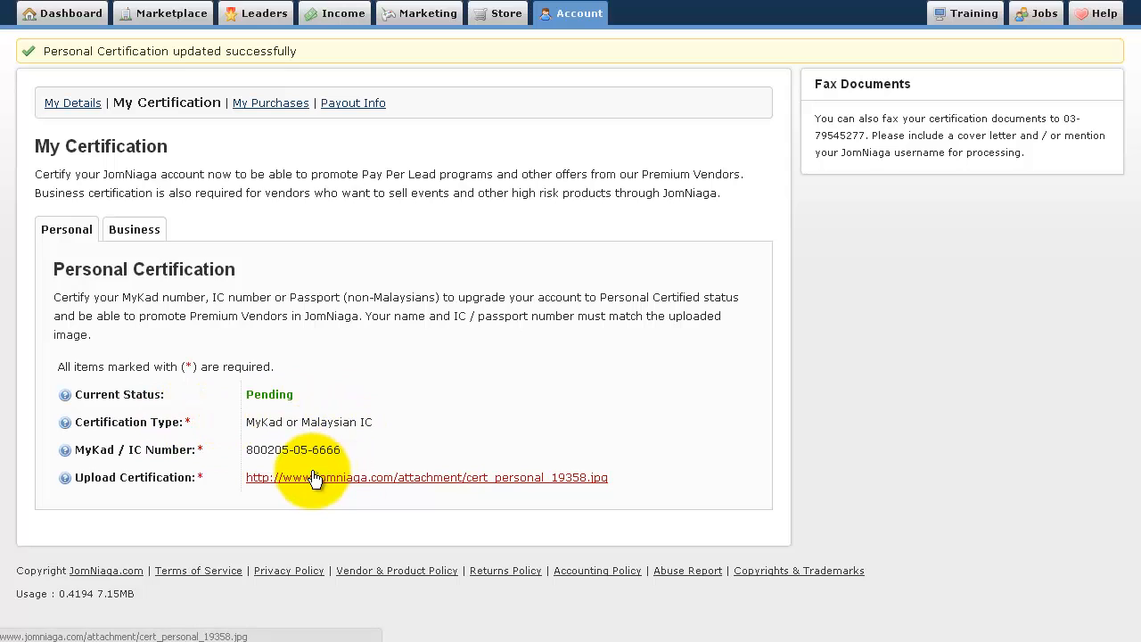